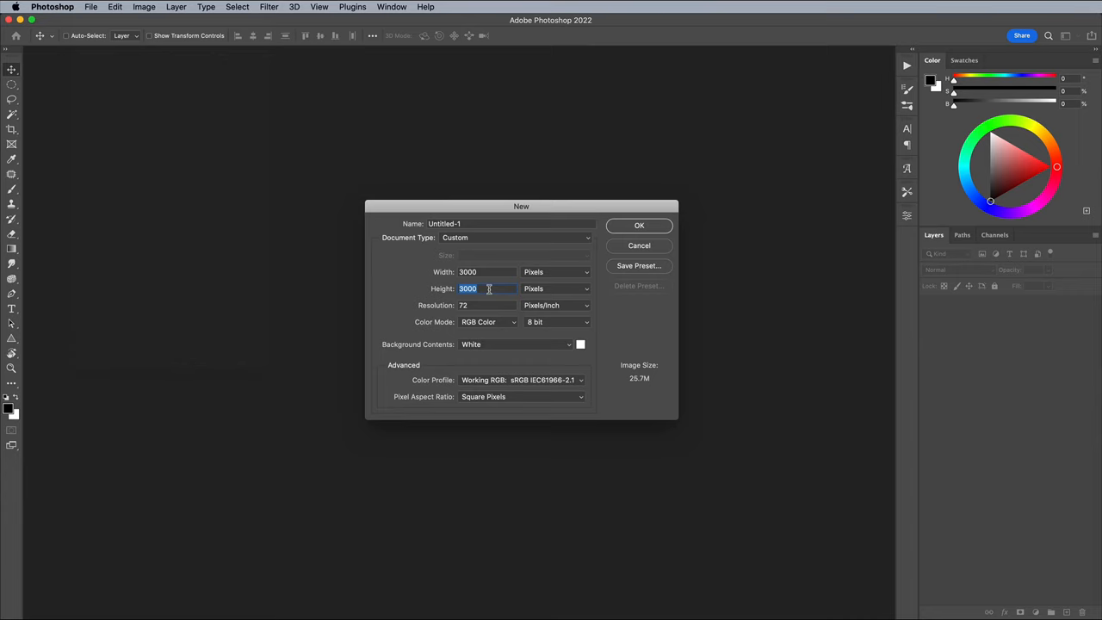
Step: Create the 3000 × 3000 px document and paste the brick wall photo in as a layer
click(637, 244)
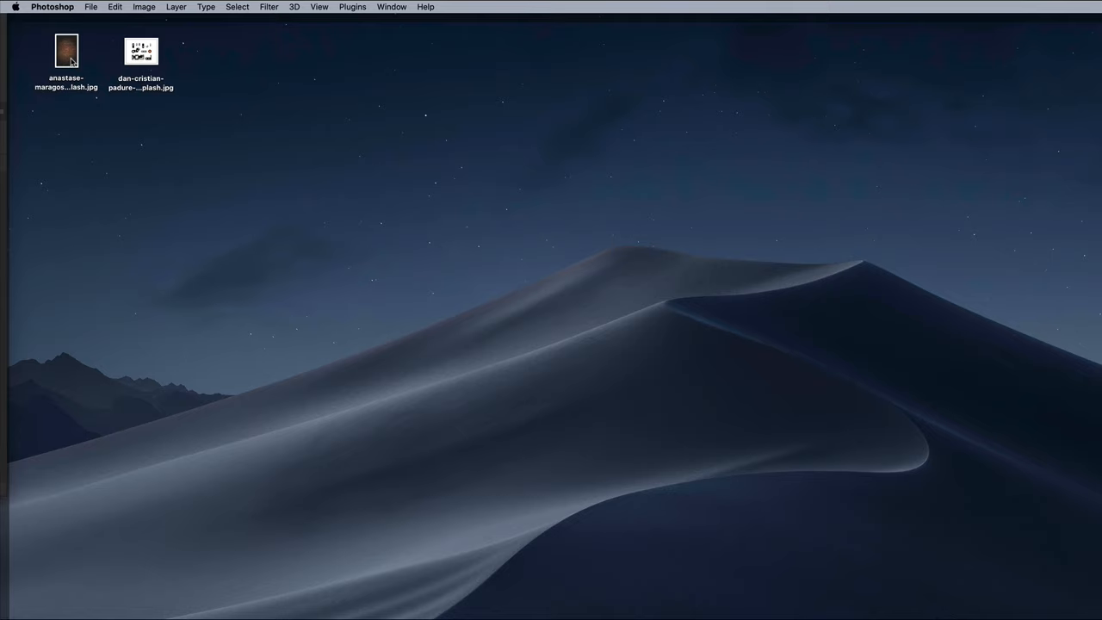
double_click(66, 48)
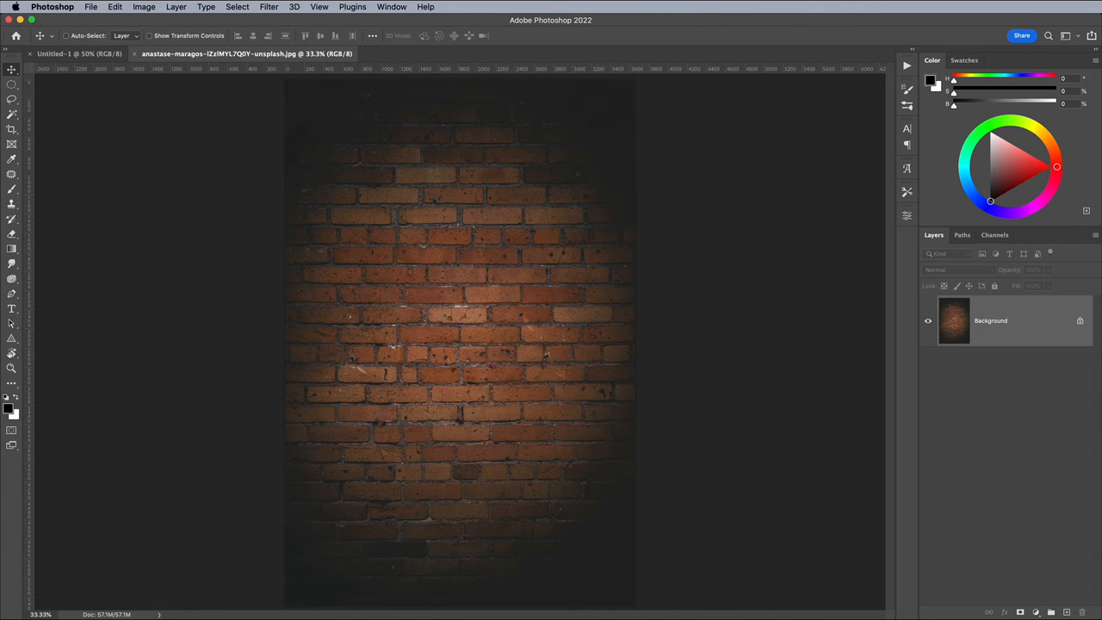
click(121, 7)
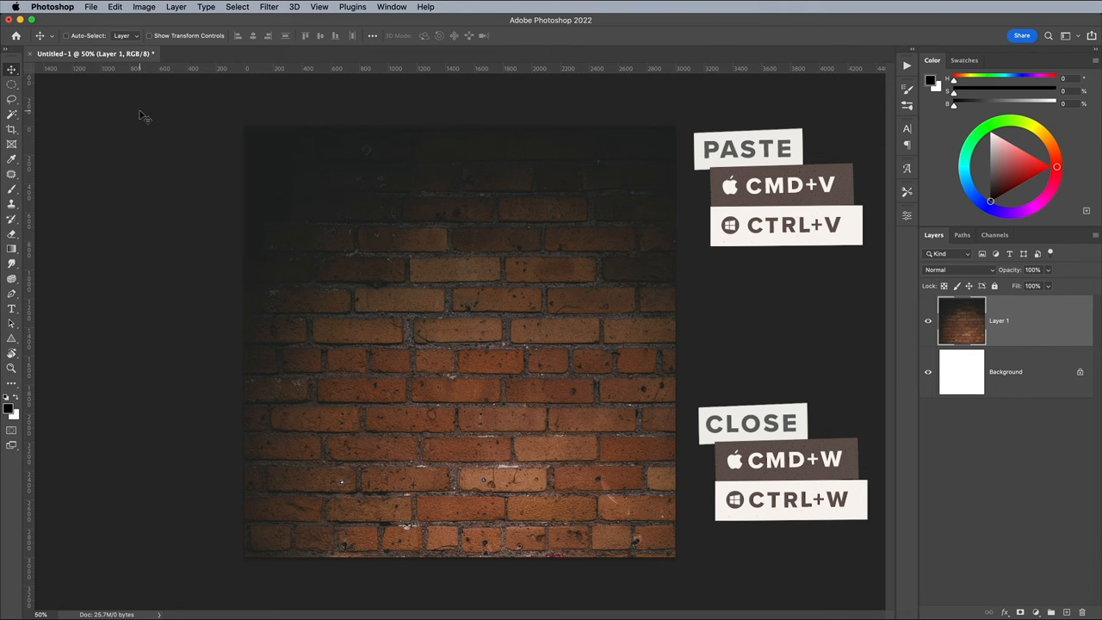
key(cmd+t)
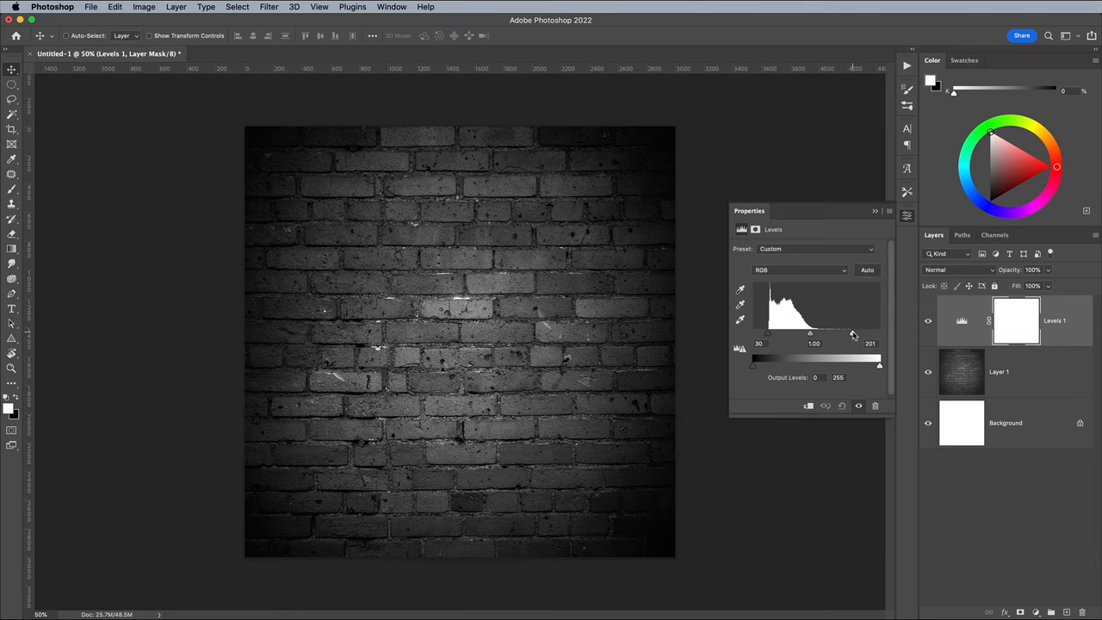
Step: Drag the Levels output white slider down to darken the grey brick wall to near-black
drag(879, 365, 787, 366)
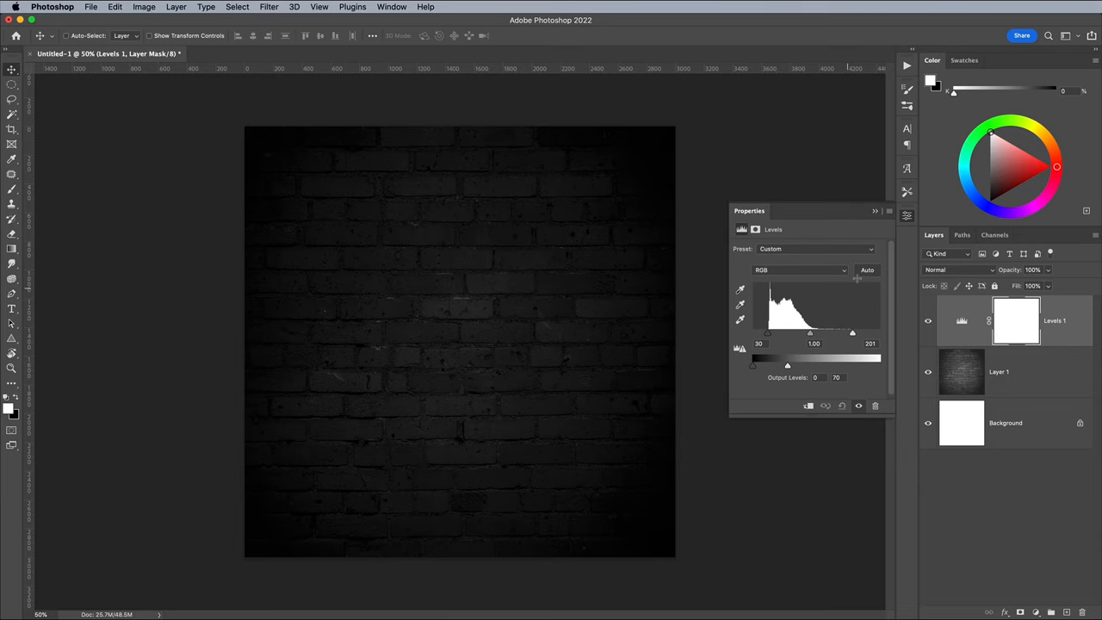
click(12, 309)
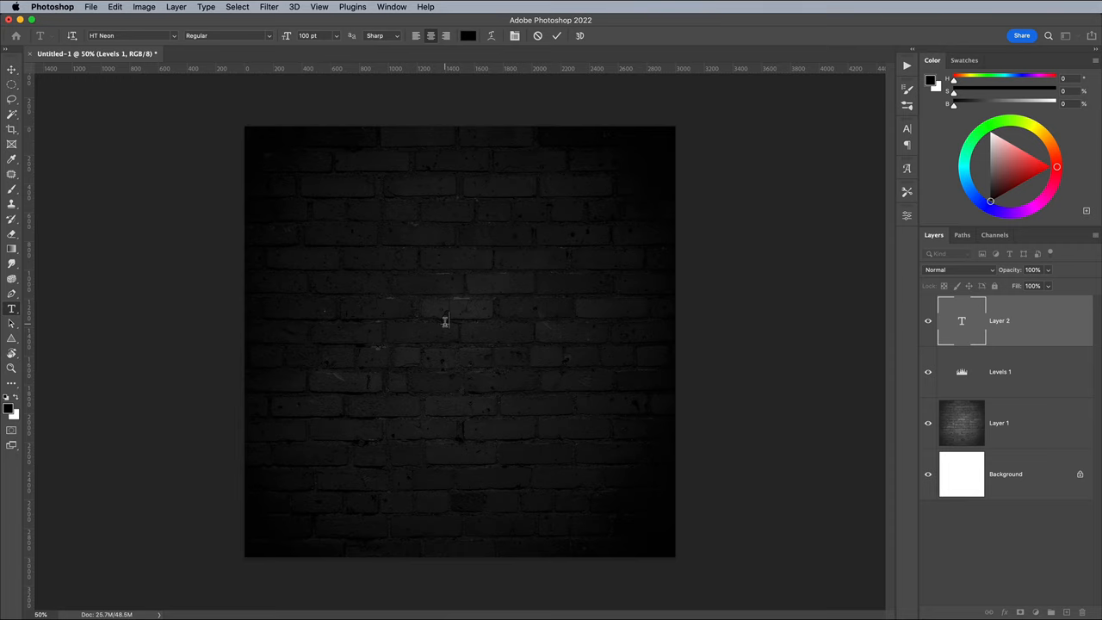
Step: Type the word OPEN in a large script font across the dark wall
text(OPEN)
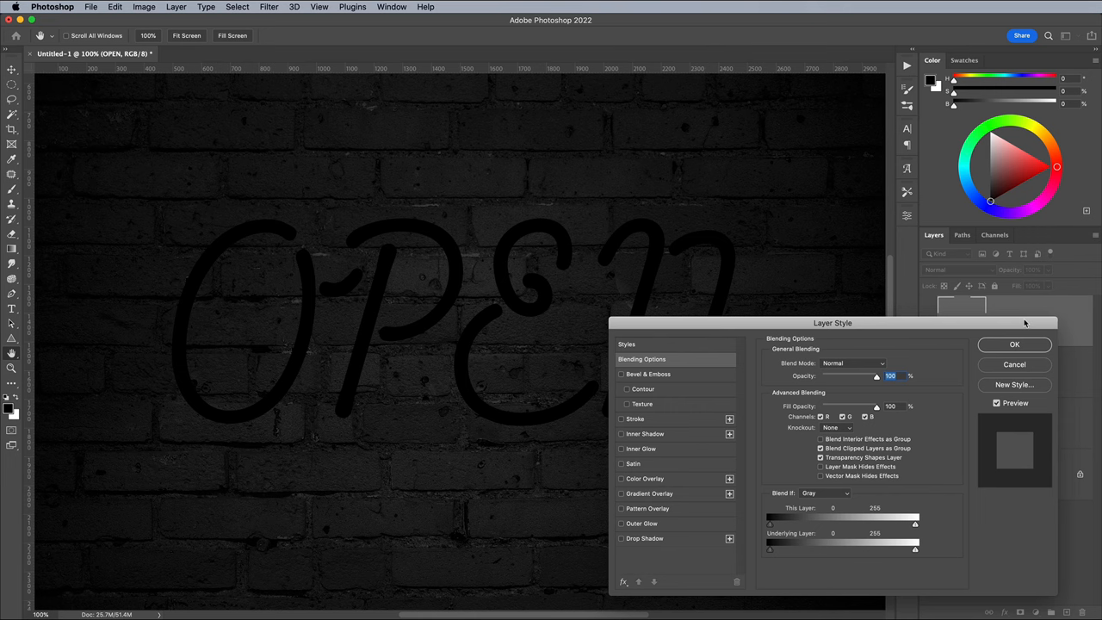
Step: Enable Color Overlay and set its colour to a bright magenta
click(632, 479)
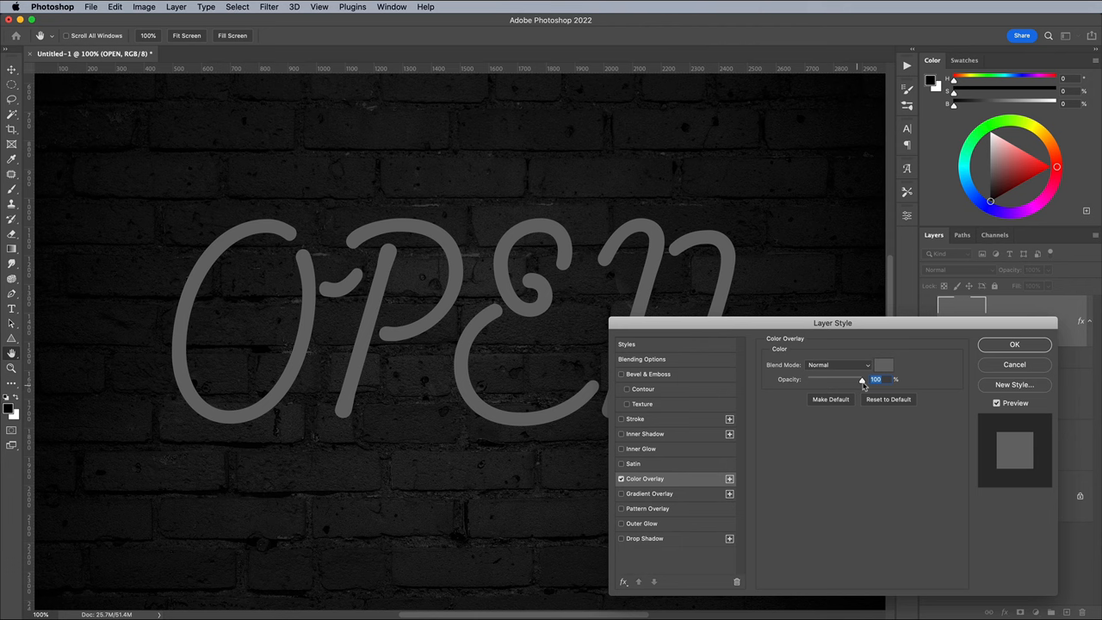
click(884, 365)
text(ff00ff)
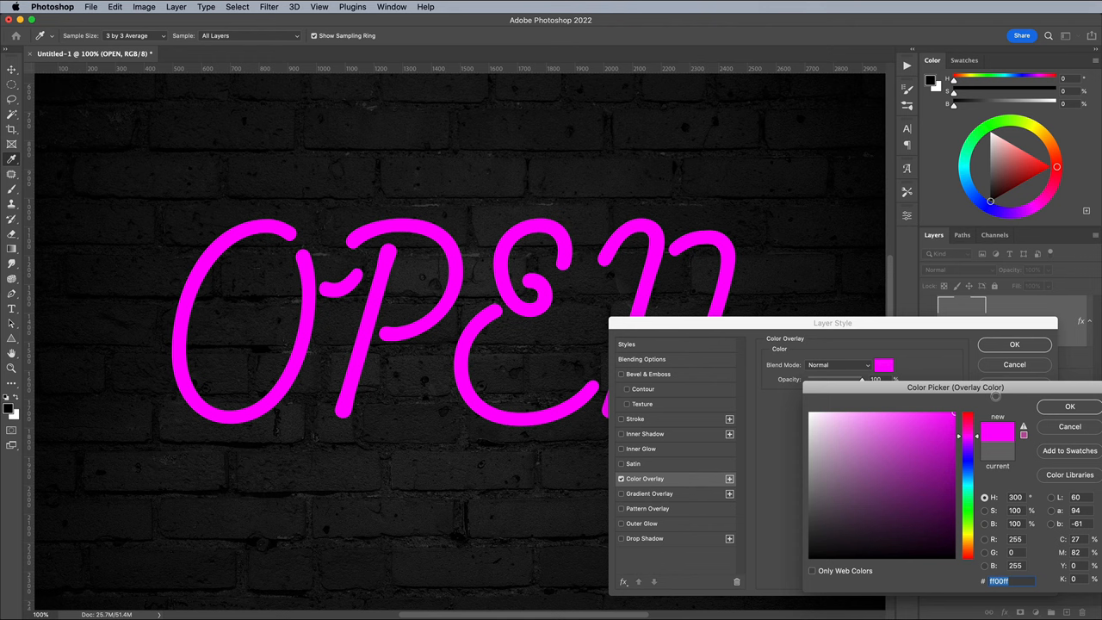
click(1068, 406)
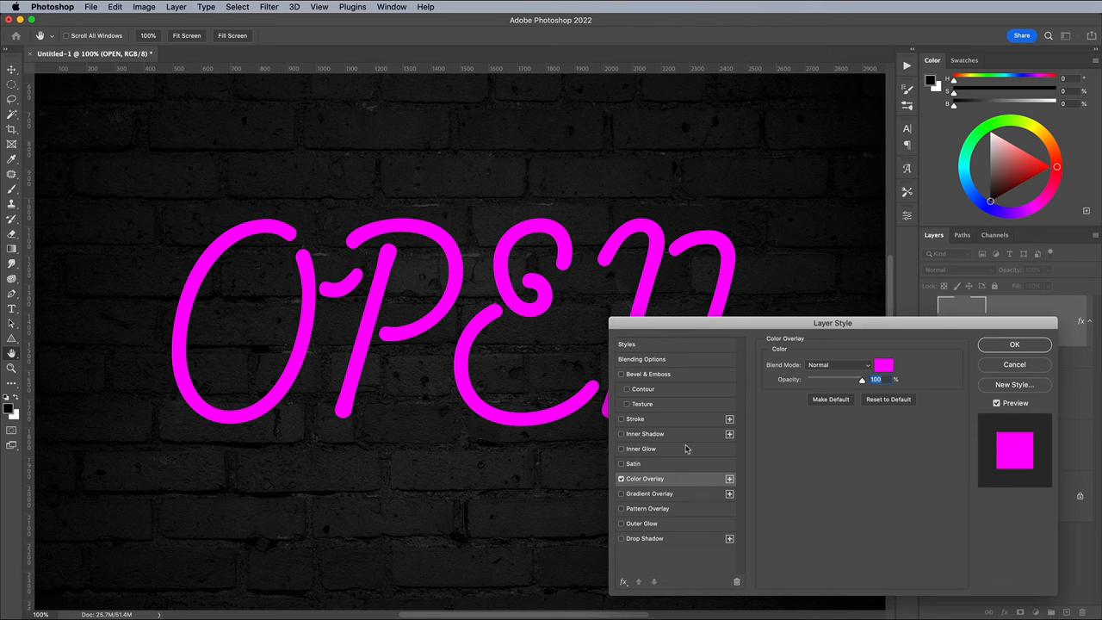
Step: Enable Inner Glow with Screen blend mode so the letters look lit from inside
click(641, 448)
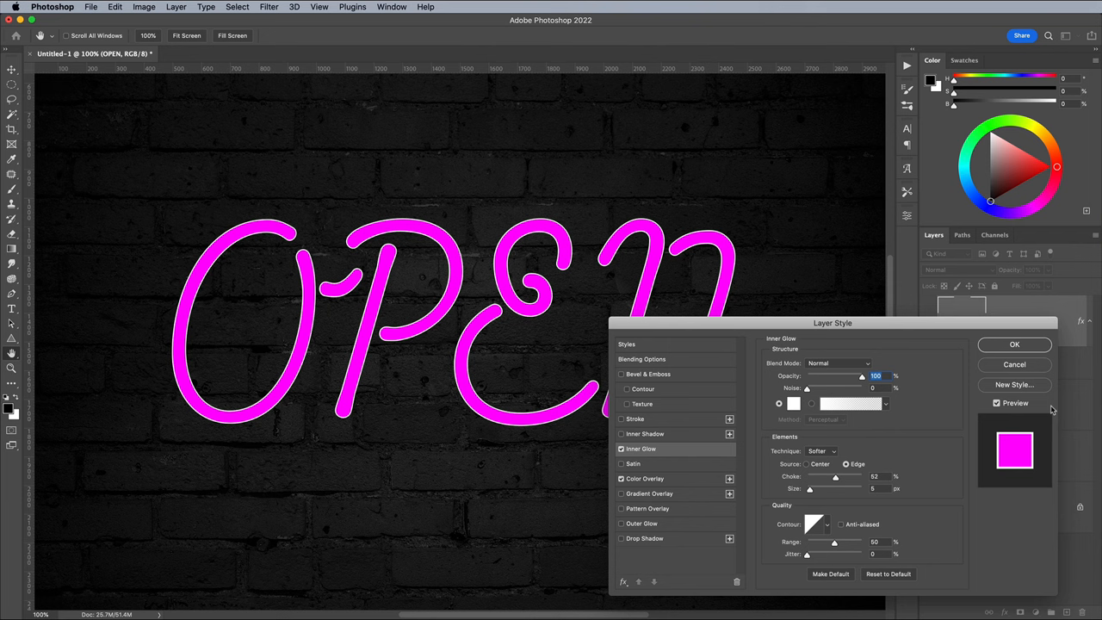
click(837, 364)
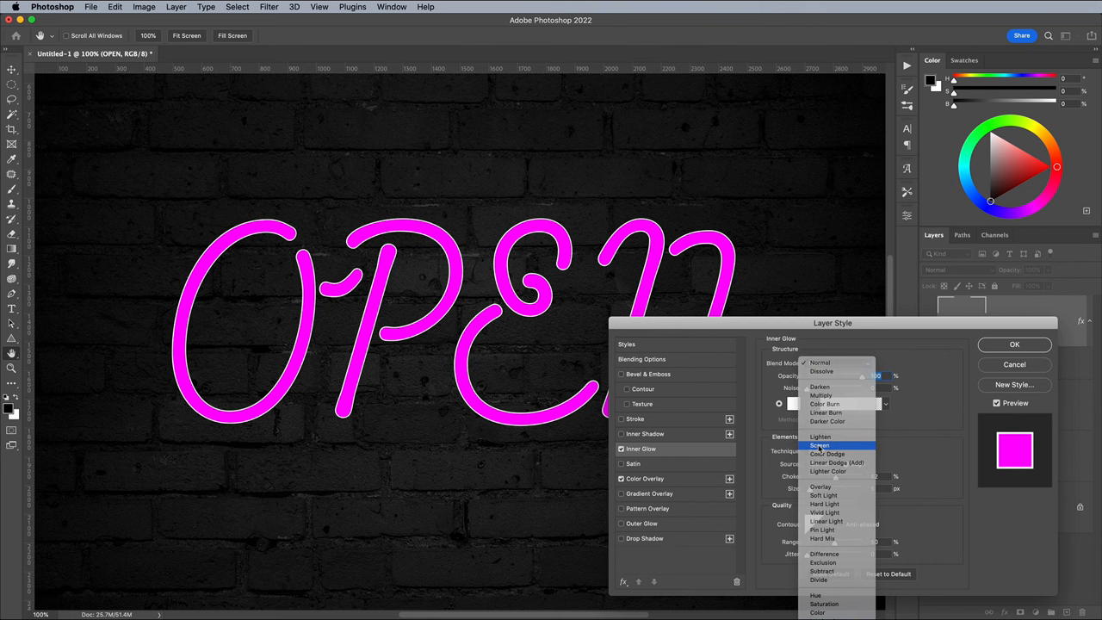
click(820, 444)
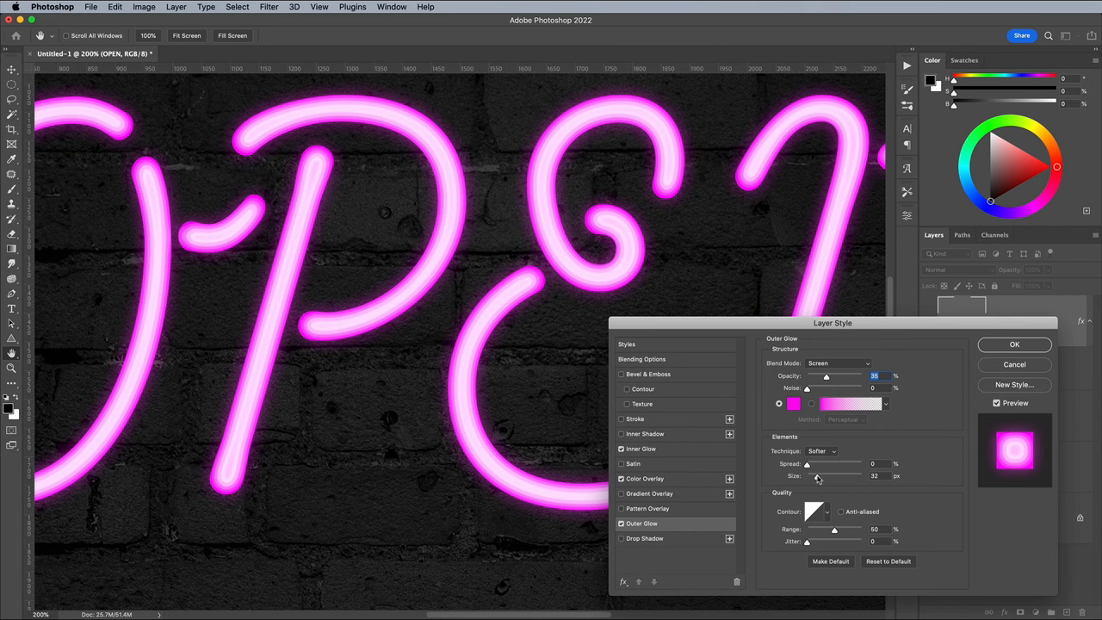
Step: Raise the Outer Glow size to widen the pink halo around the letters
drag(827, 375, 831, 375)
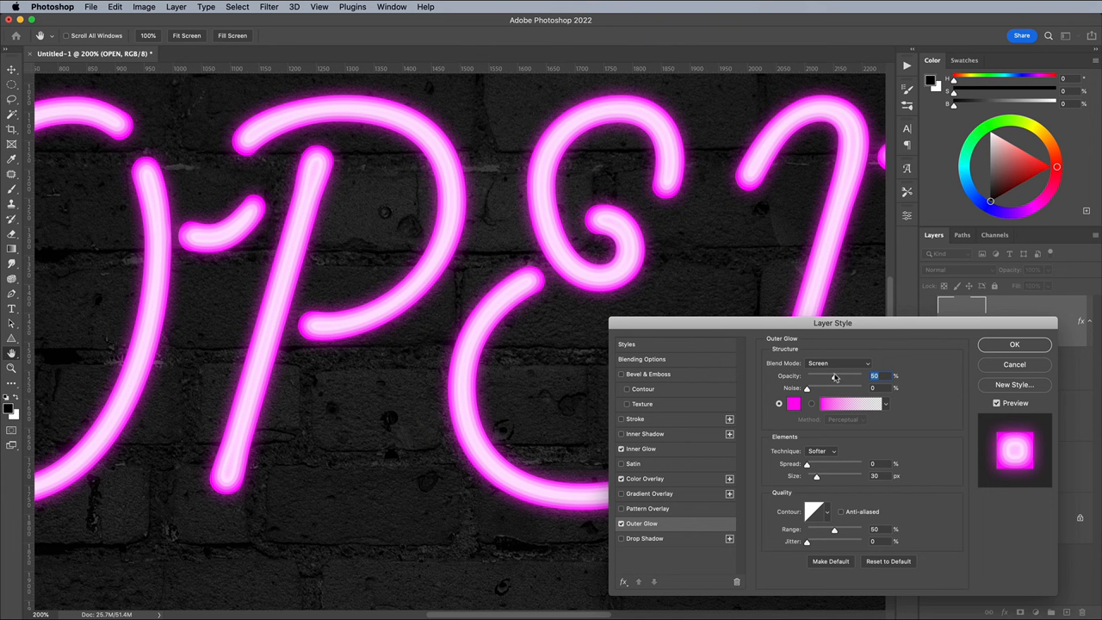
Step: Enable a Linear Burn drop shadow pushed below the letters, then add a second drop shadow
click(648, 539)
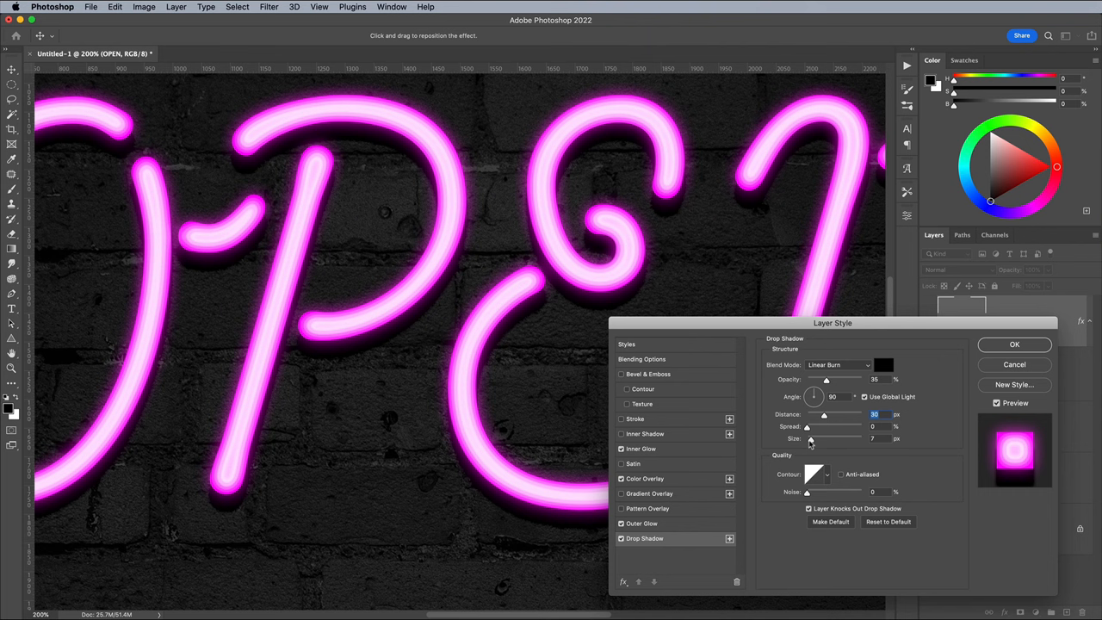
drag(809, 439, 818, 439)
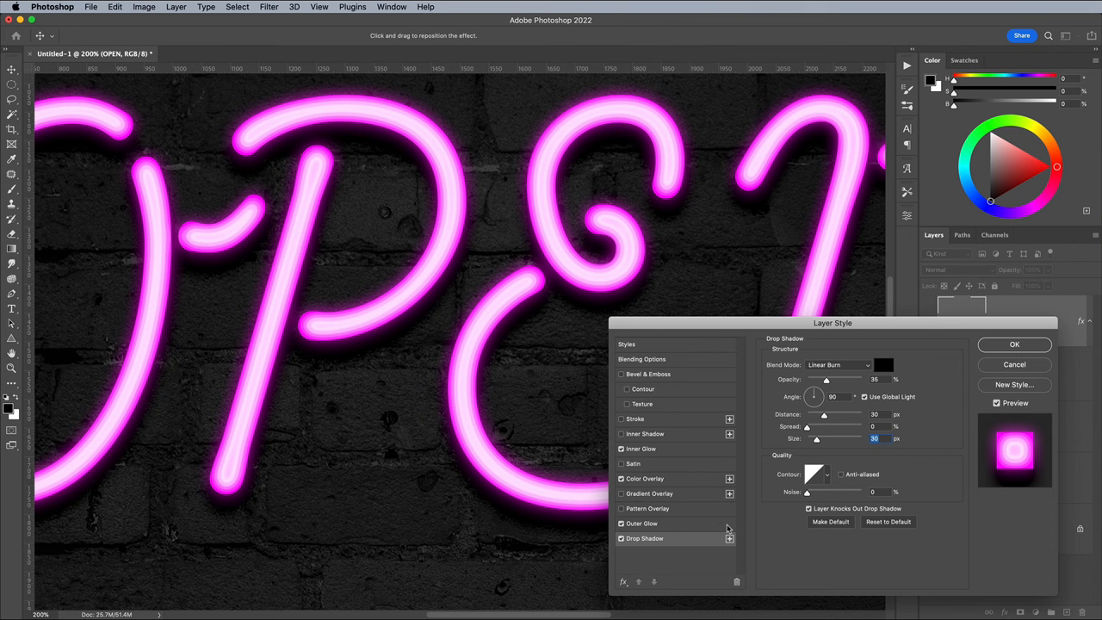
click(838, 366)
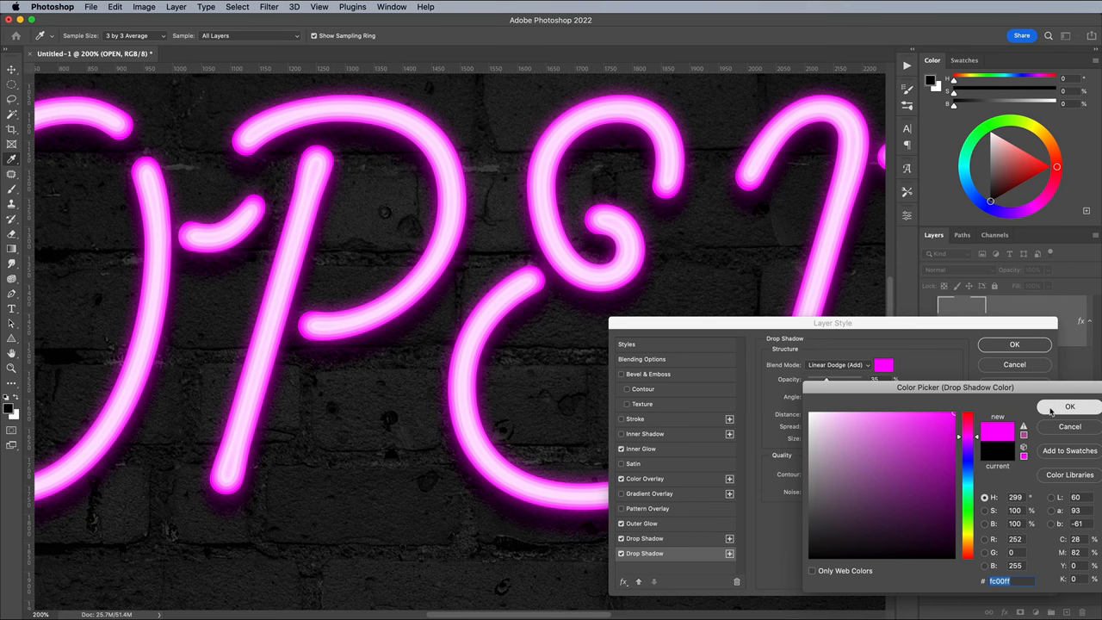
Step: Make the second shadow a wide magenta glow and add a third purple drop shadow
click(1070, 406)
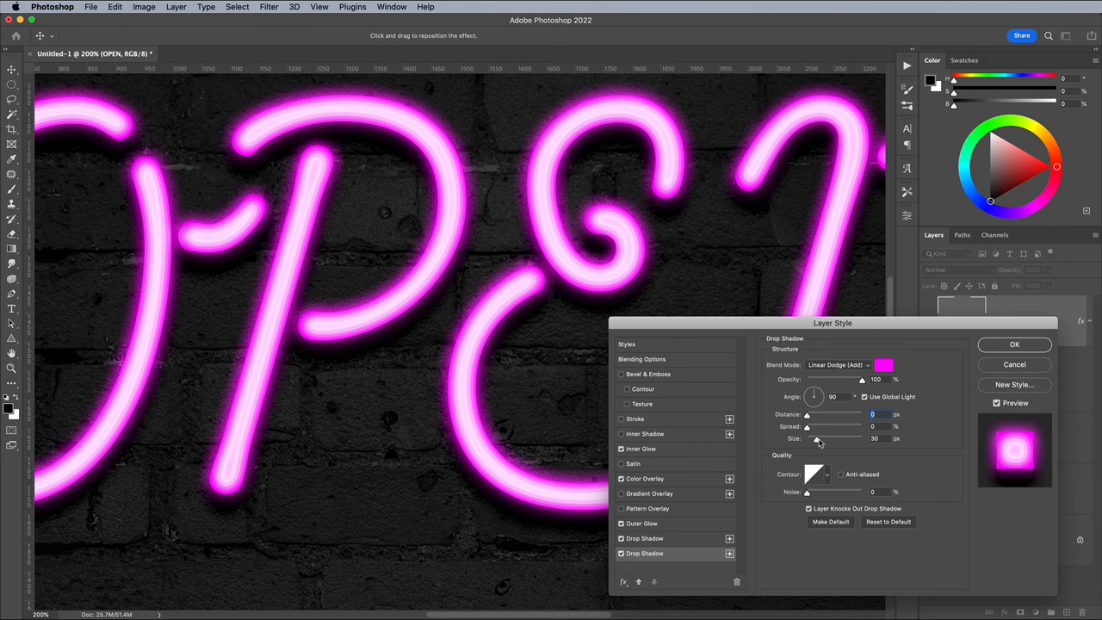
drag(818, 439, 862, 439)
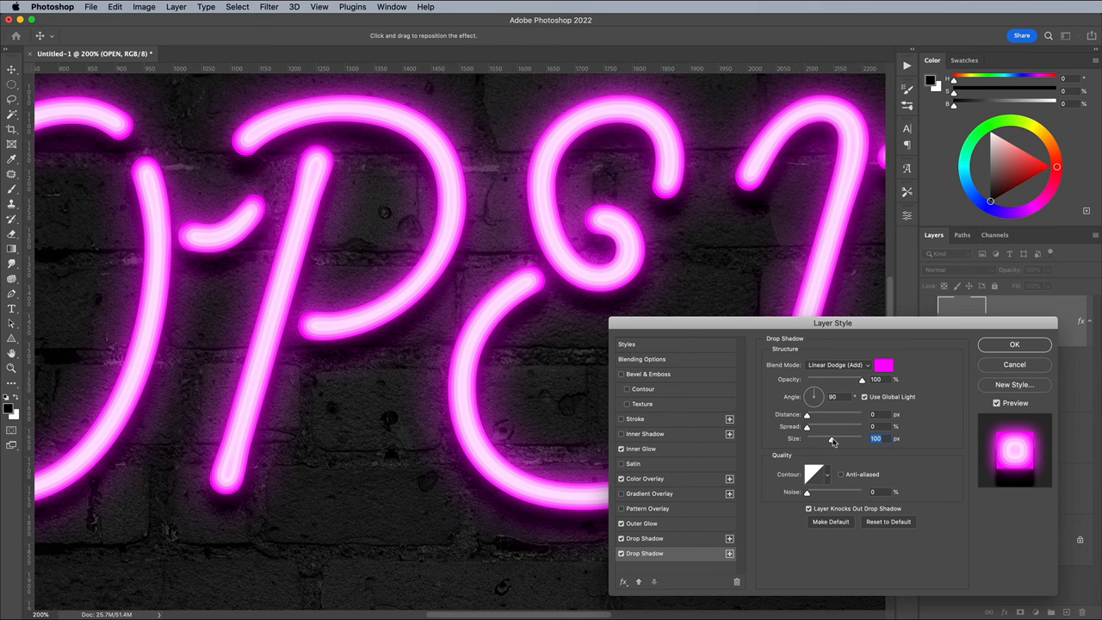
click(892, 366)
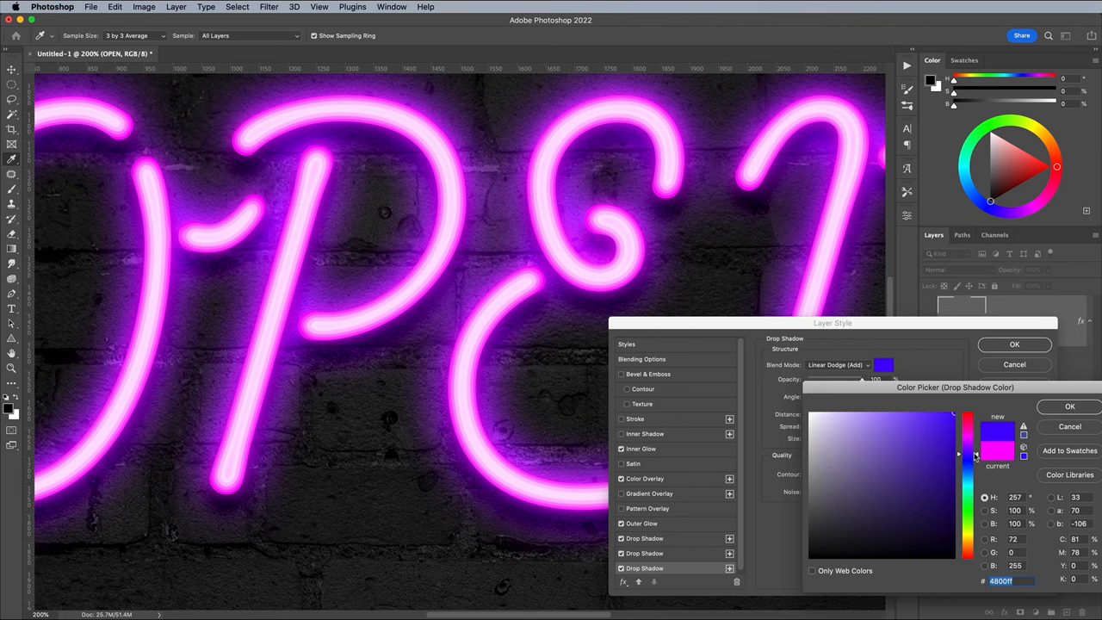
click(1068, 407)
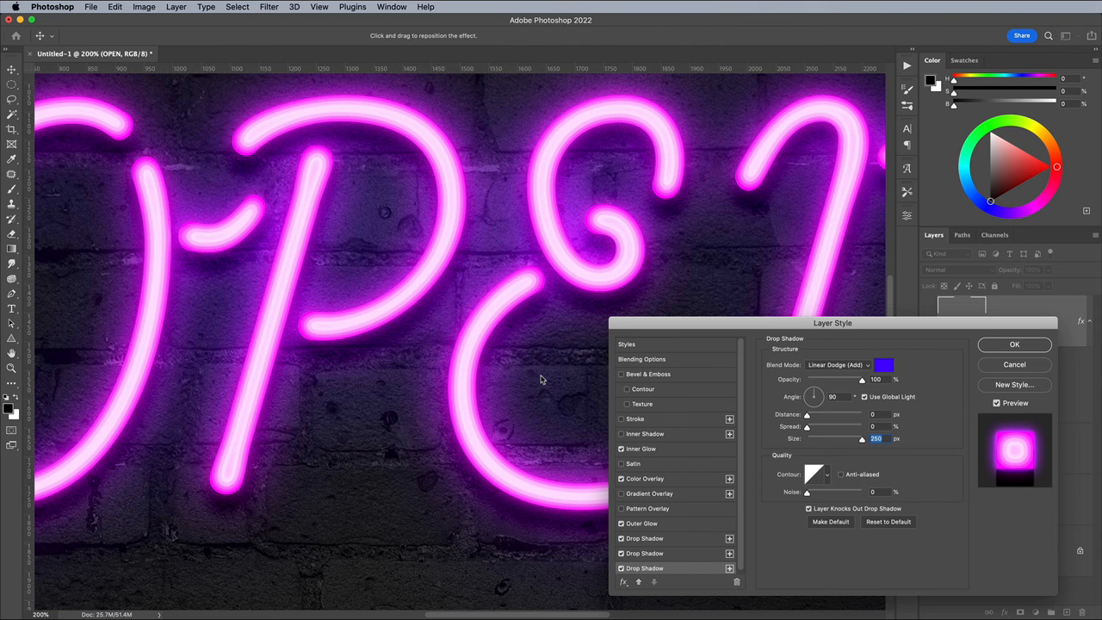
Step: Set Bevel & Emboss shading to Overlay modes for rounder, glossier tubes and apply the style
click(648, 374)
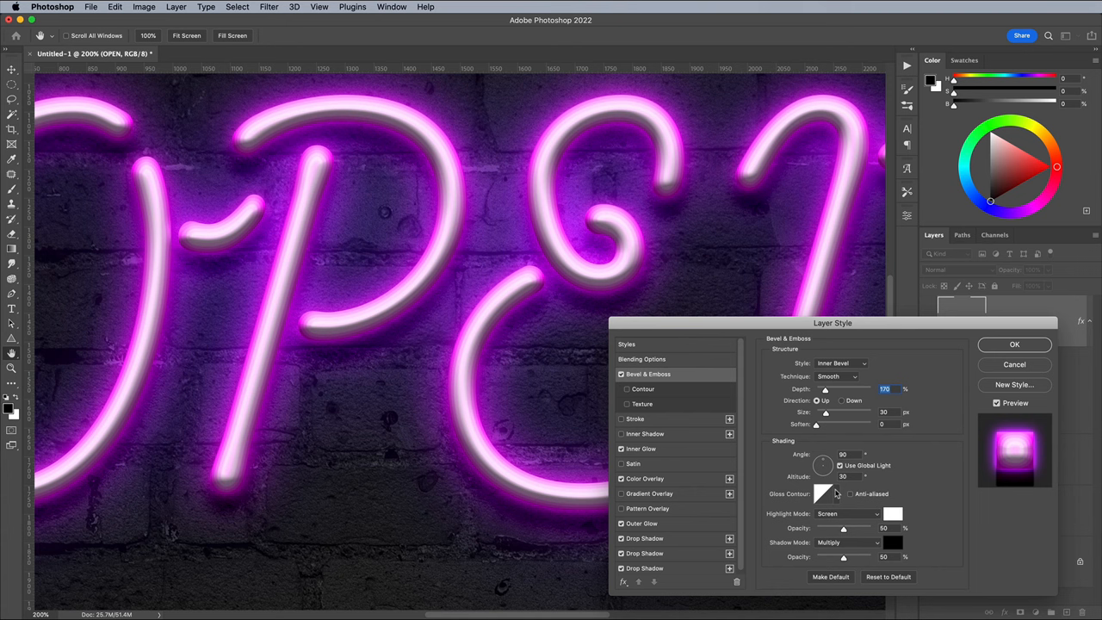
click(834, 492)
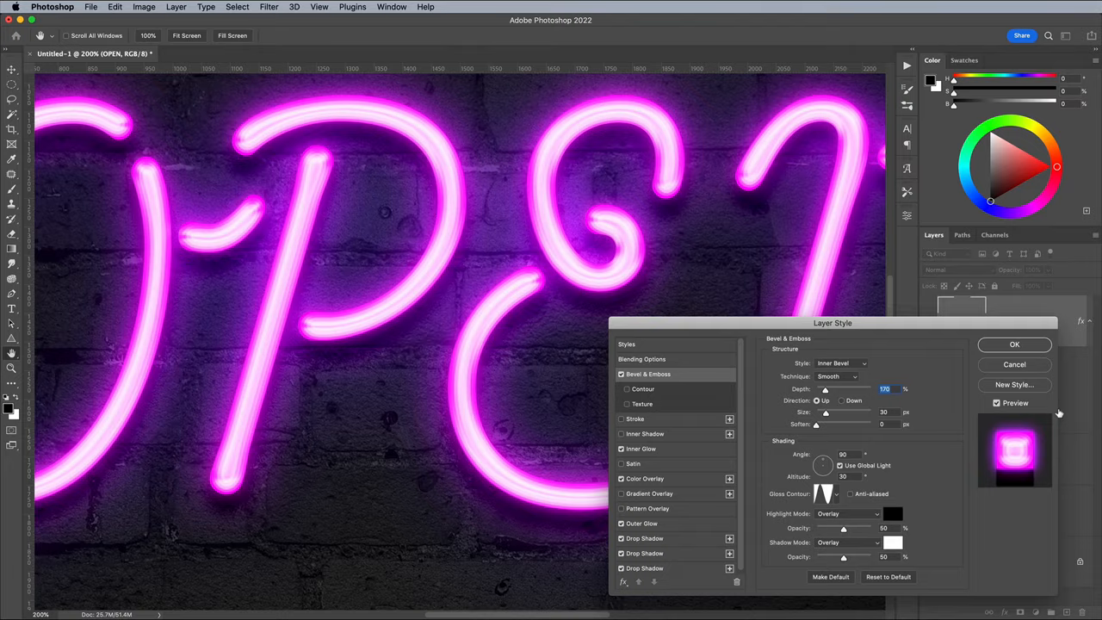
click(1013, 344)
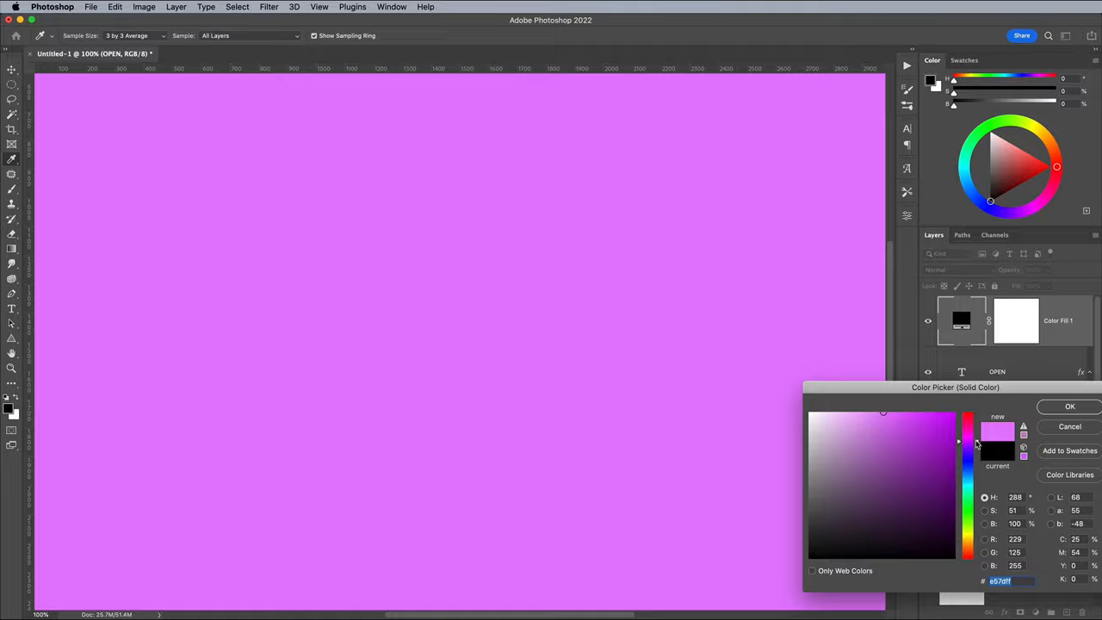
Step: Confirm a light pink-purple colour for the new Solid Color fill layer
click(1068, 406)
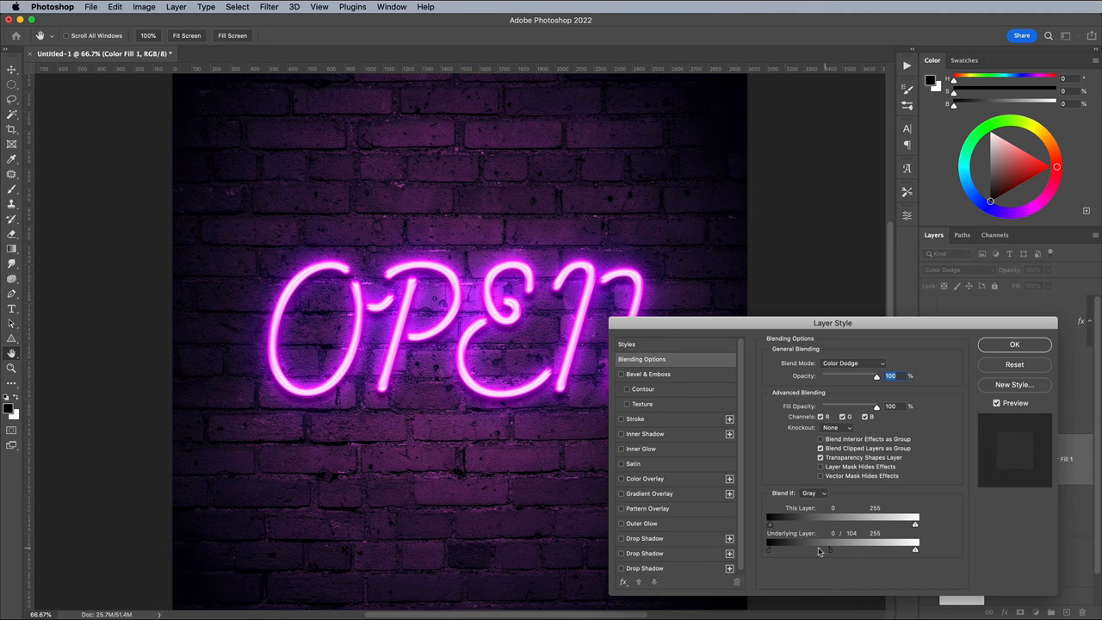
Step: Set Color Fill 1 to Color Dodge with a split Blend If slider sparing the darkest bricks
click(1013, 345)
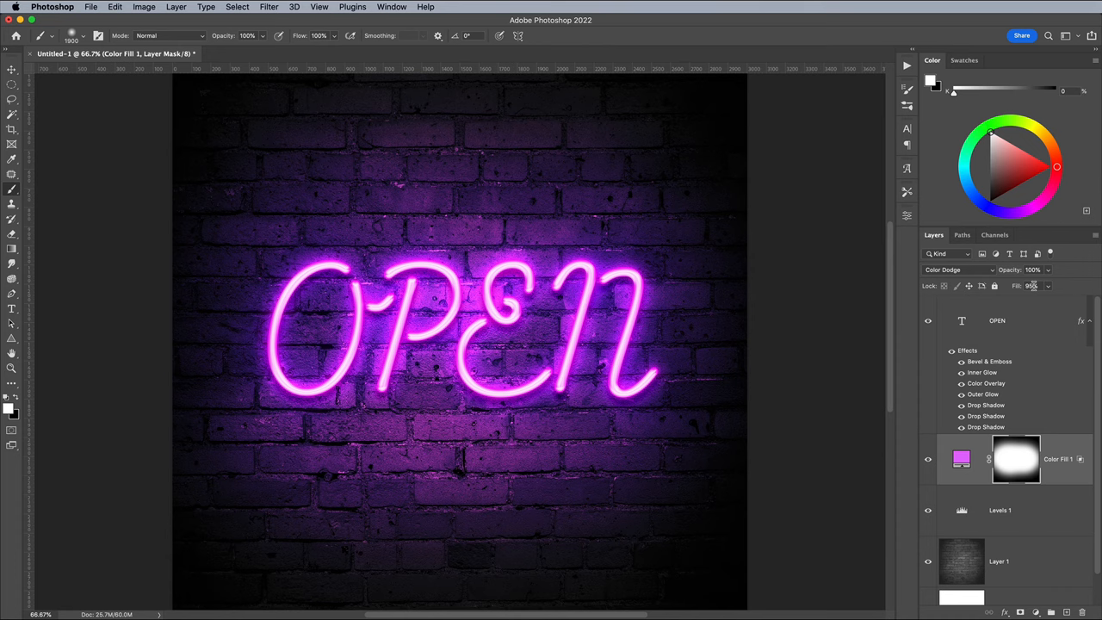
Step: Soften the pink glow on the fill mask, then select the metal parts in the hardware photo
click(323, 55)
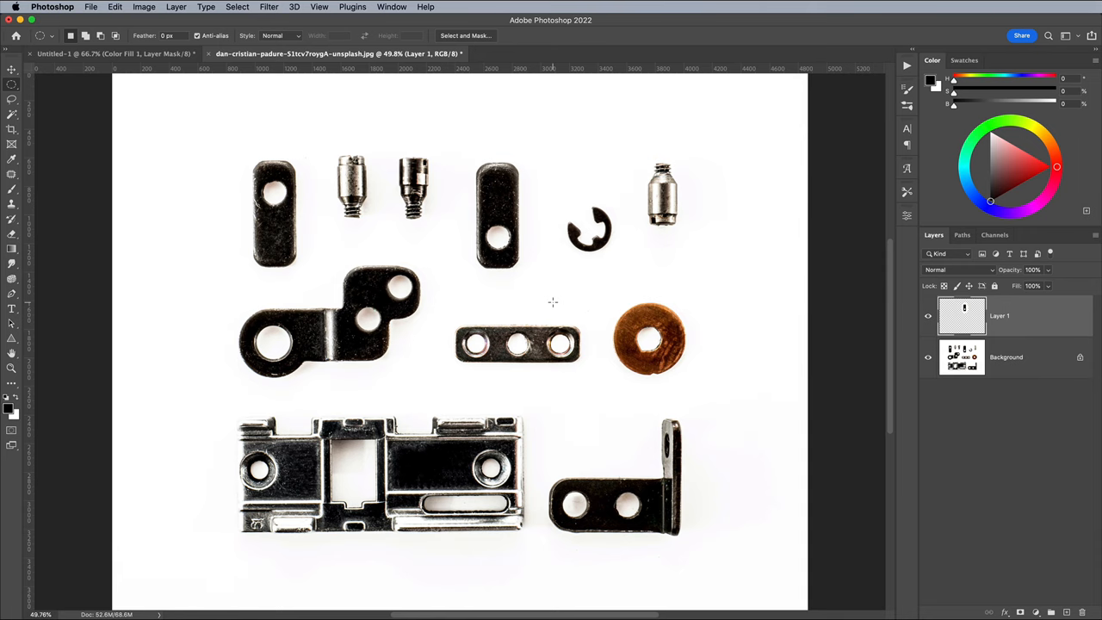
click(245, 7)
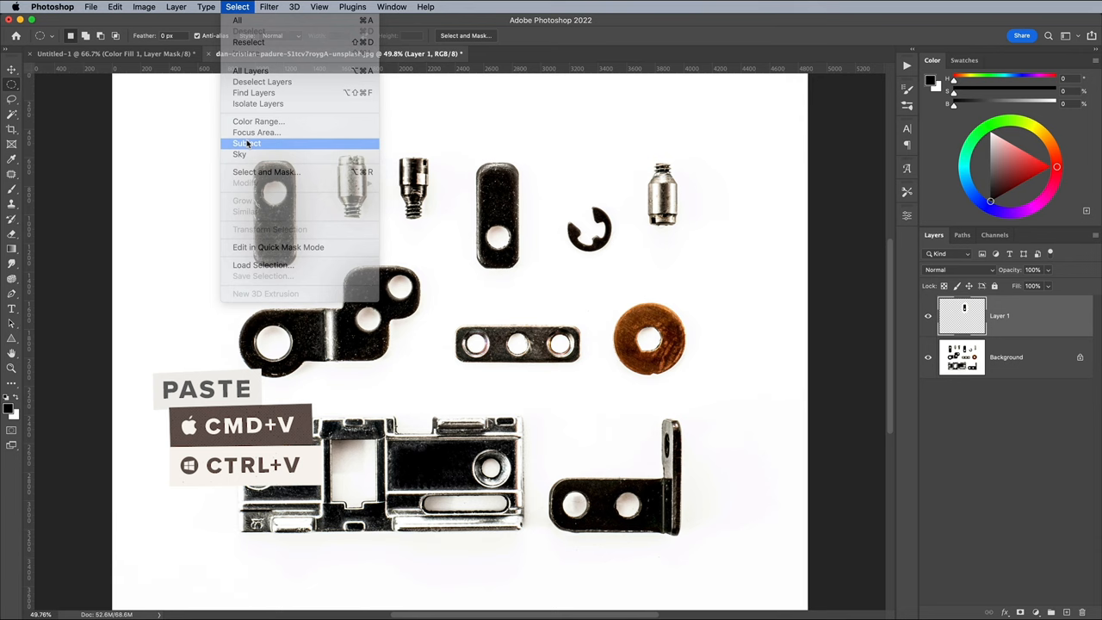
click(248, 143)
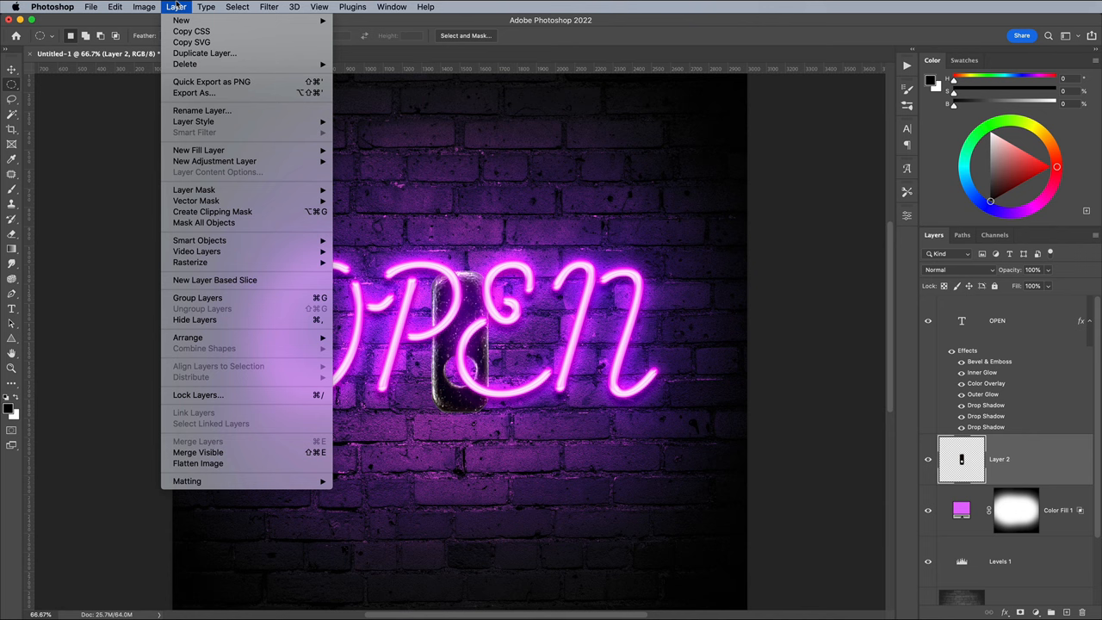
Step: Defringe the pasted bracket by 1 px to remove its white edge halo
click(186, 483)
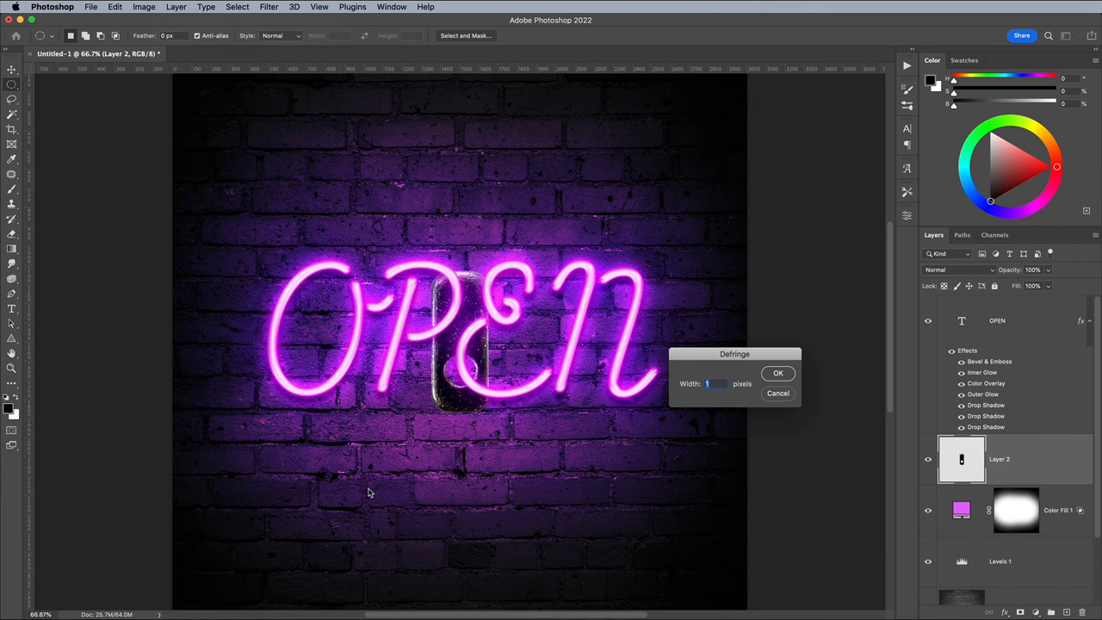
click(778, 372)
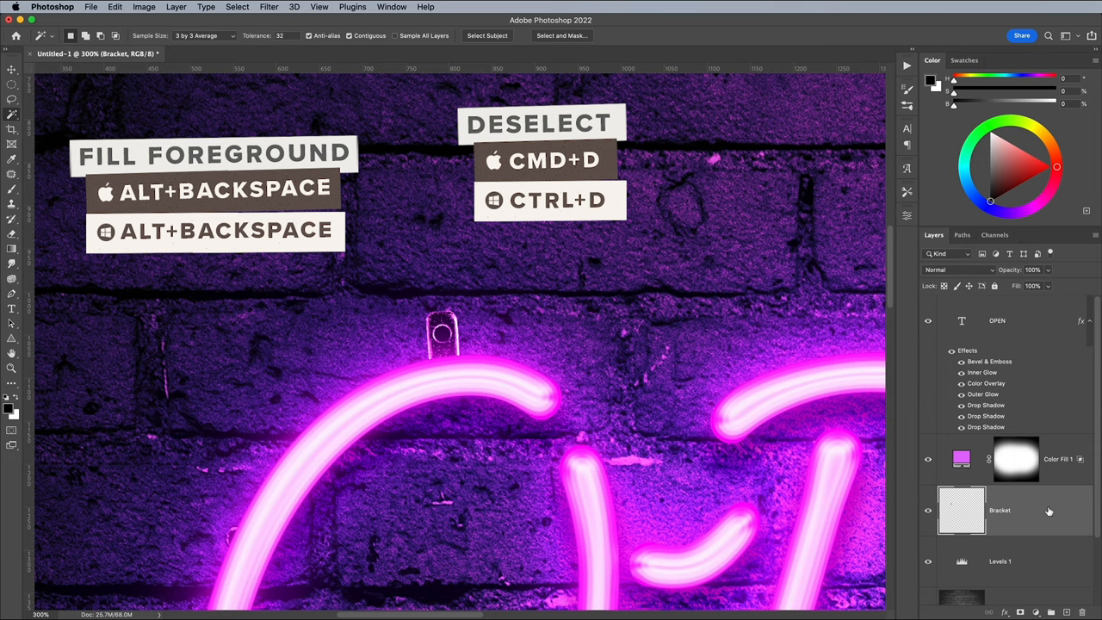
Step: Add a Linear Burn drop shadow to the Bracket layer
double_click(985, 415)
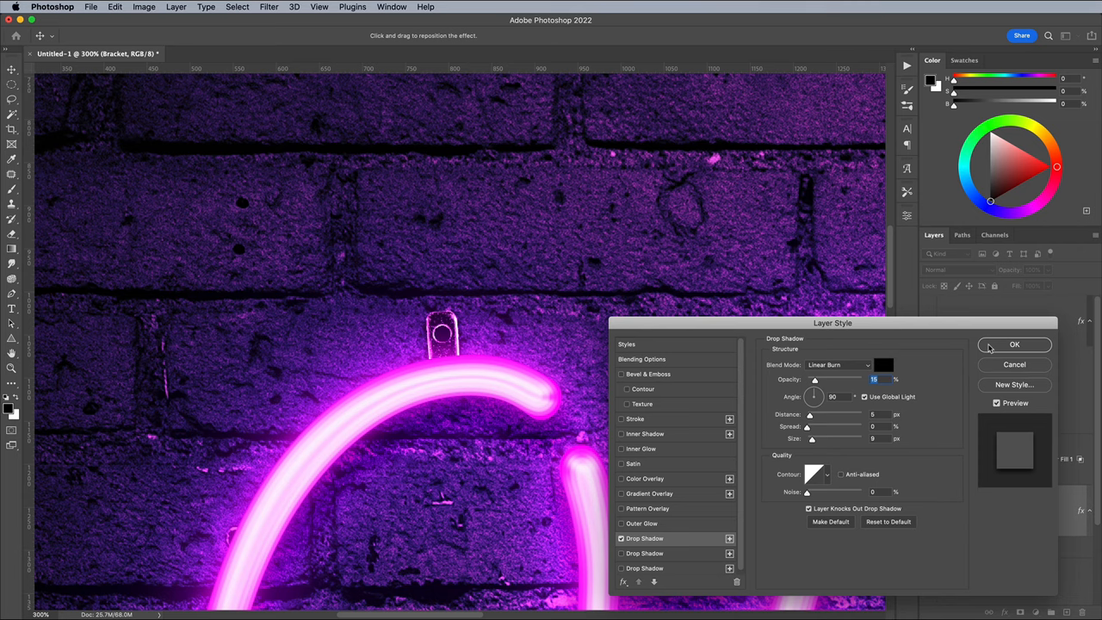
click(1016, 344)
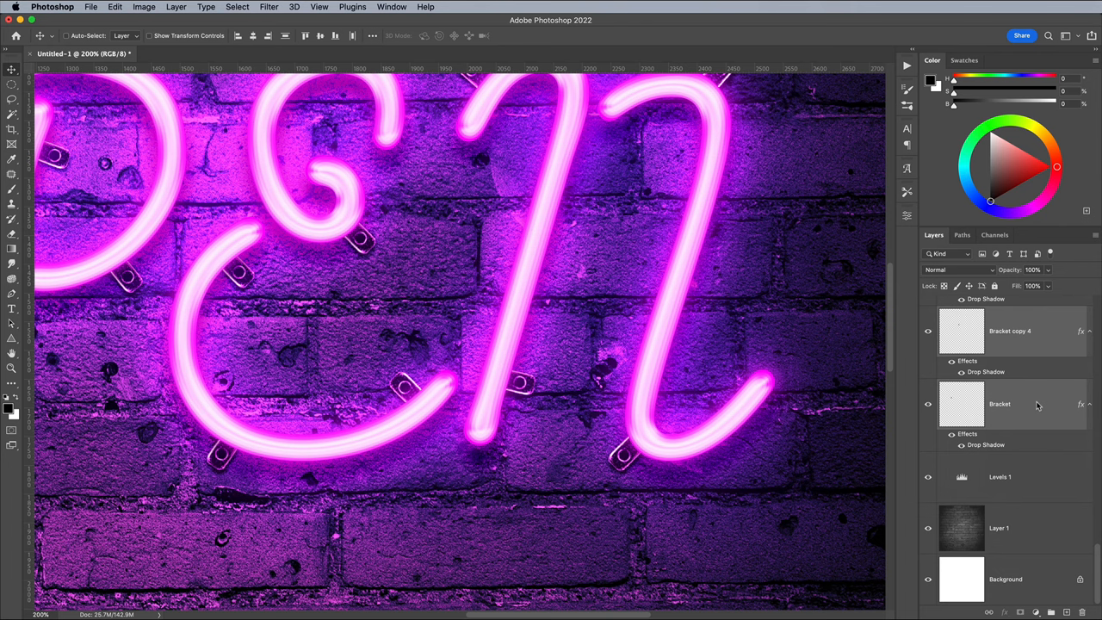
Step: Group the duplicated bracket layers into a Brackets folder
key(cmd+g)
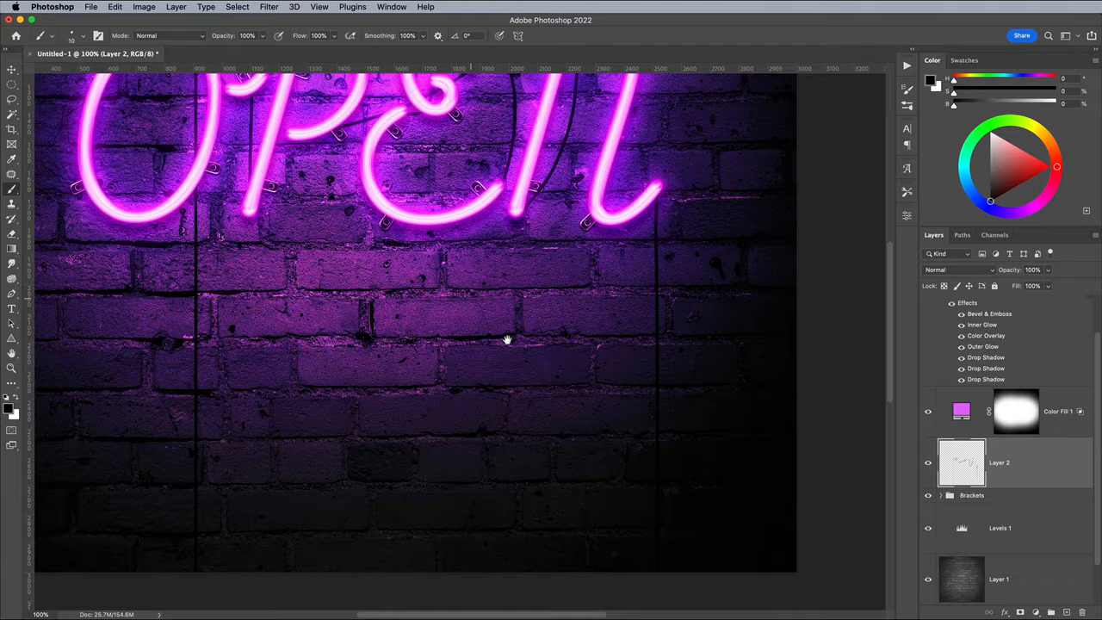
Step: Apply Bevel & Emboss to the cable layer with a pink highlight colour
double_click(985, 314)
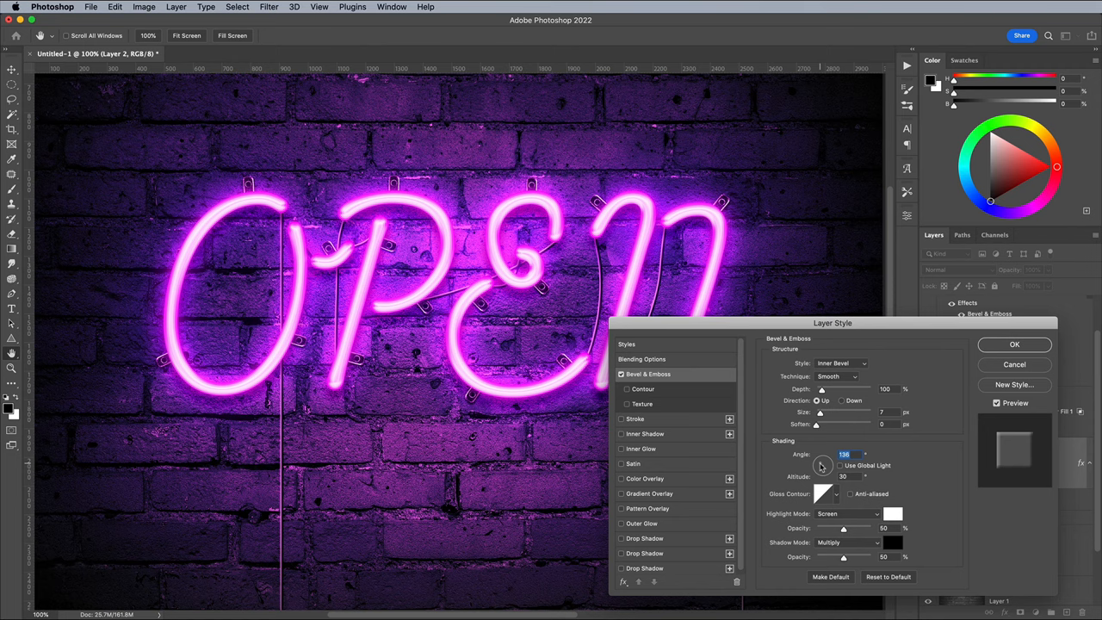
click(902, 514)
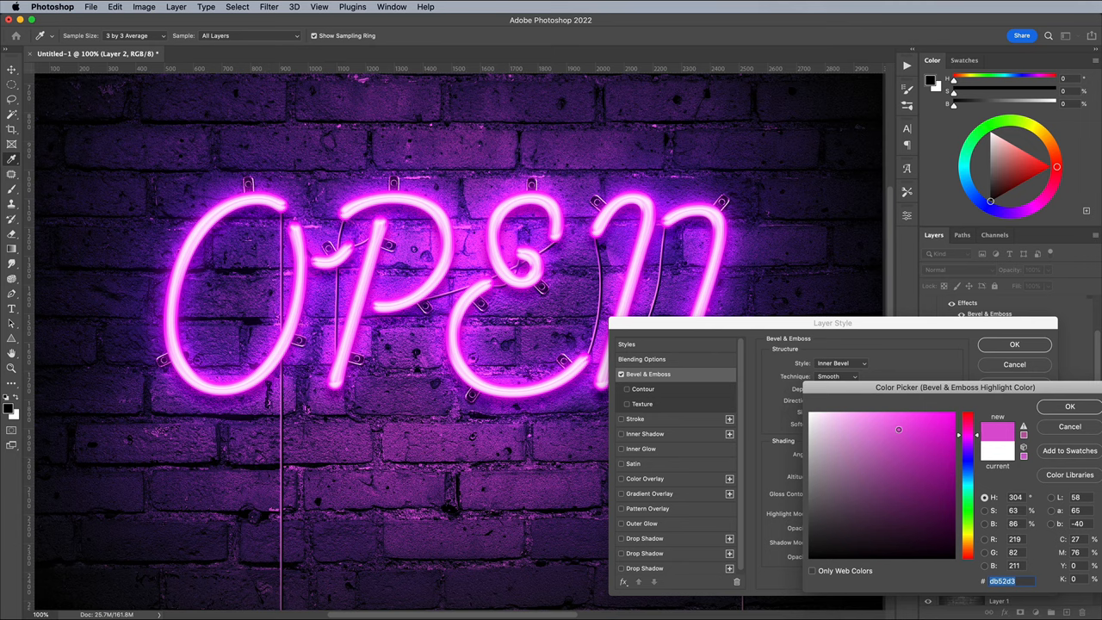
click(1054, 407)
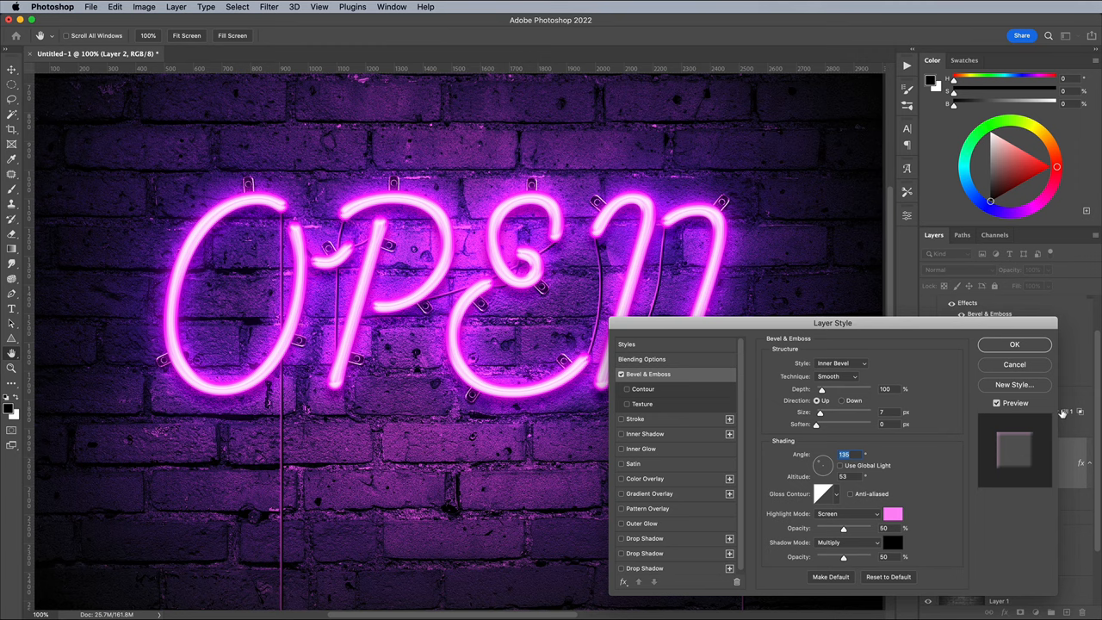
click(1013, 344)
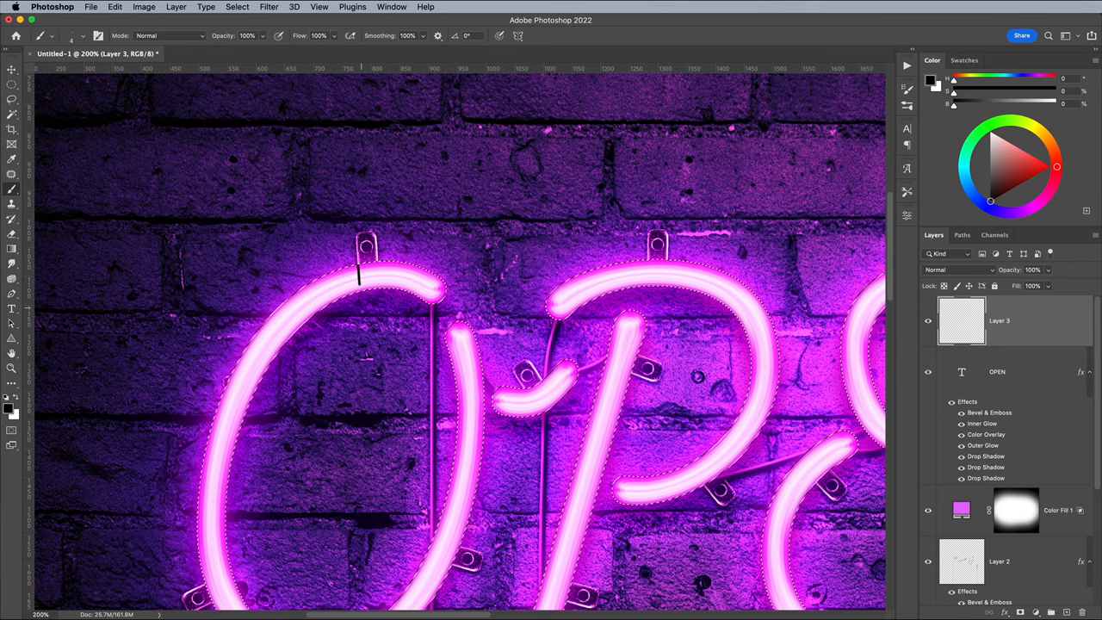
Step: Paint short dark clamp bands across the neon tubes at the brackets
scroll(down, 3)
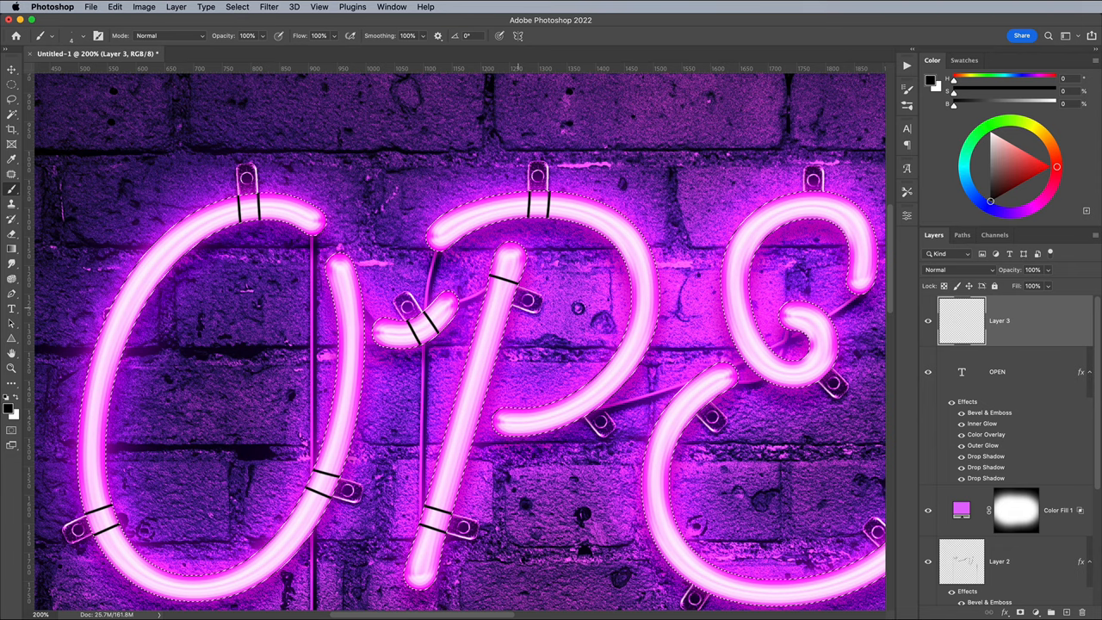
scroll(right, 3)
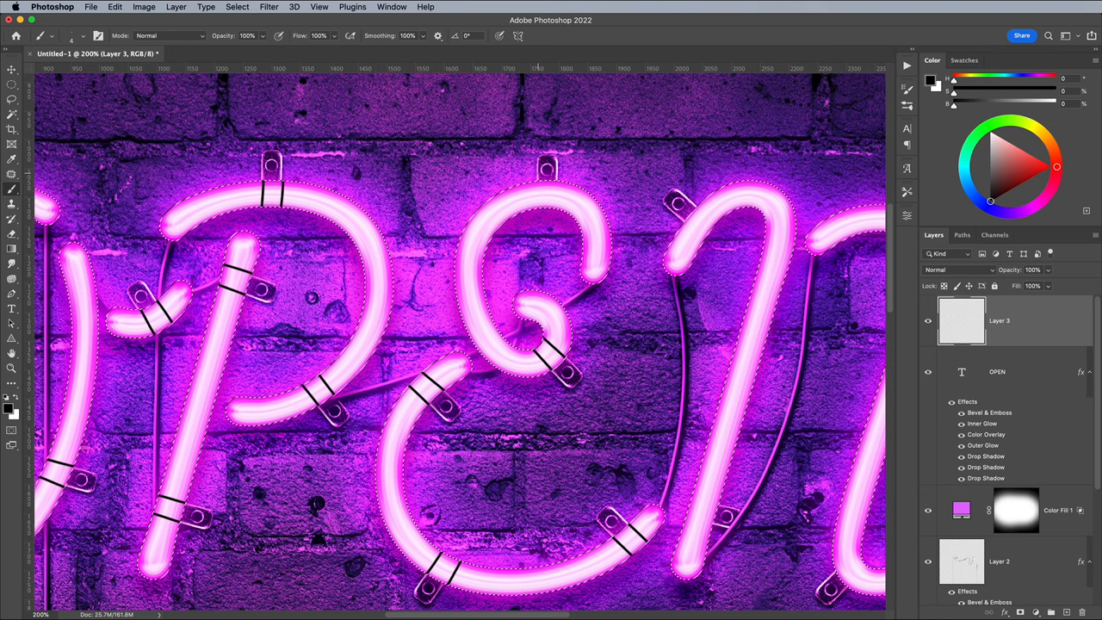
click(238, 7)
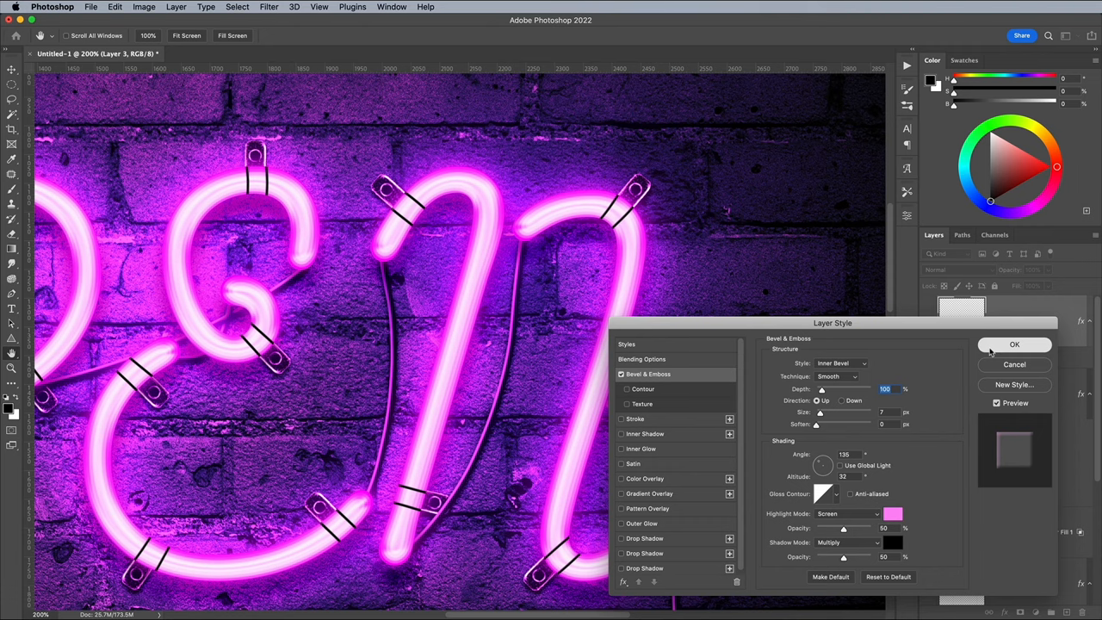
Step: Confirm the pink-highlight bevel on the clamp layer
click(1015, 345)
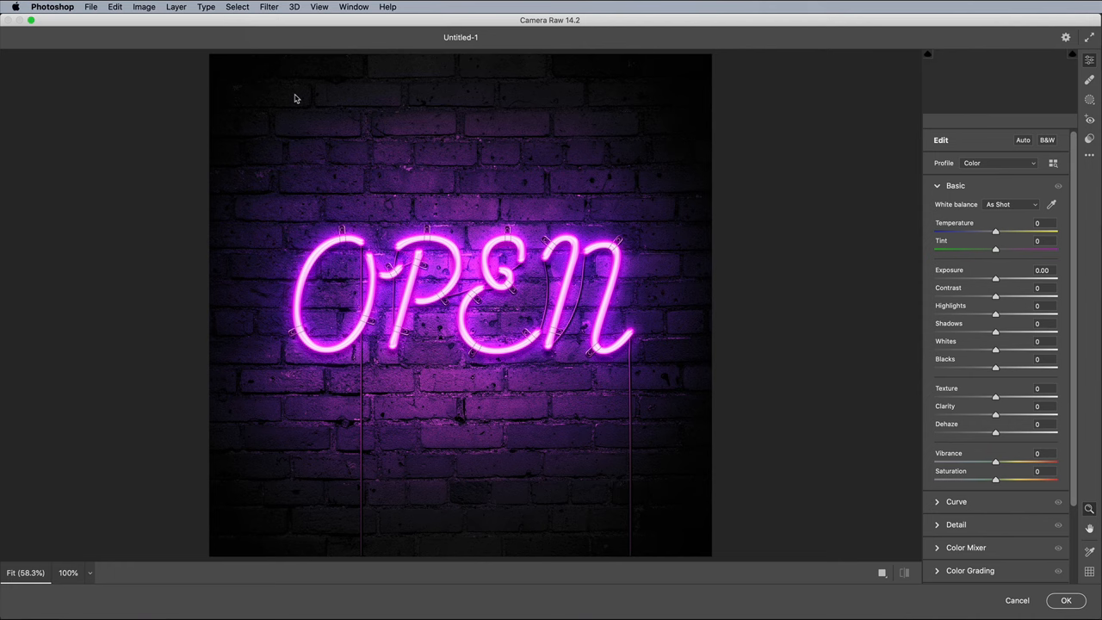
Step: Raise Contrast in Camera Raw's Basic panel for the whole sign image
click(1022, 140)
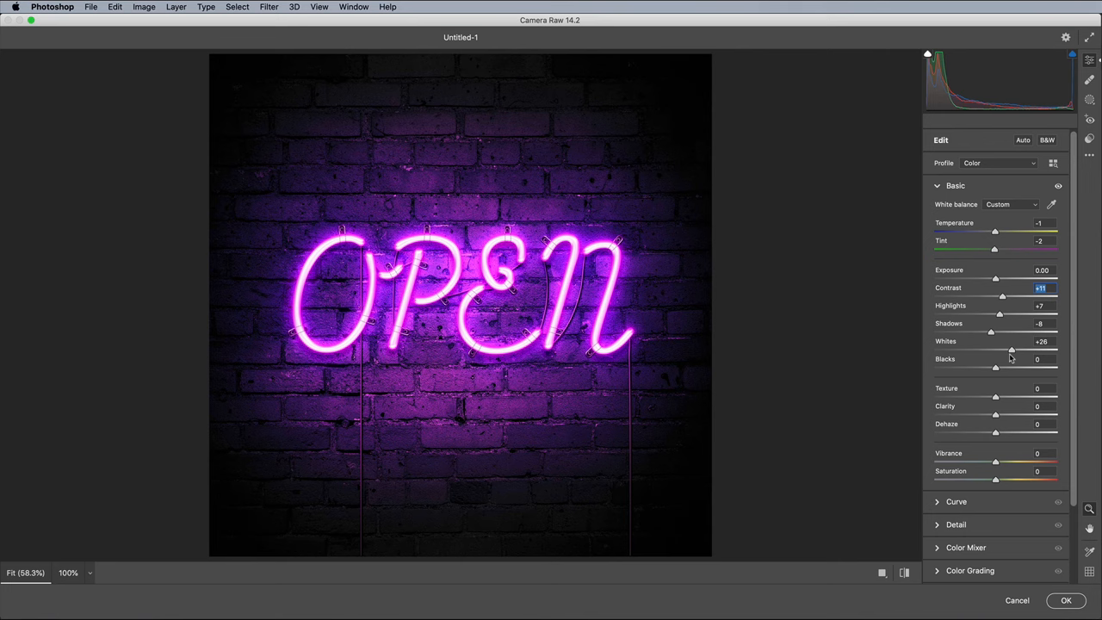